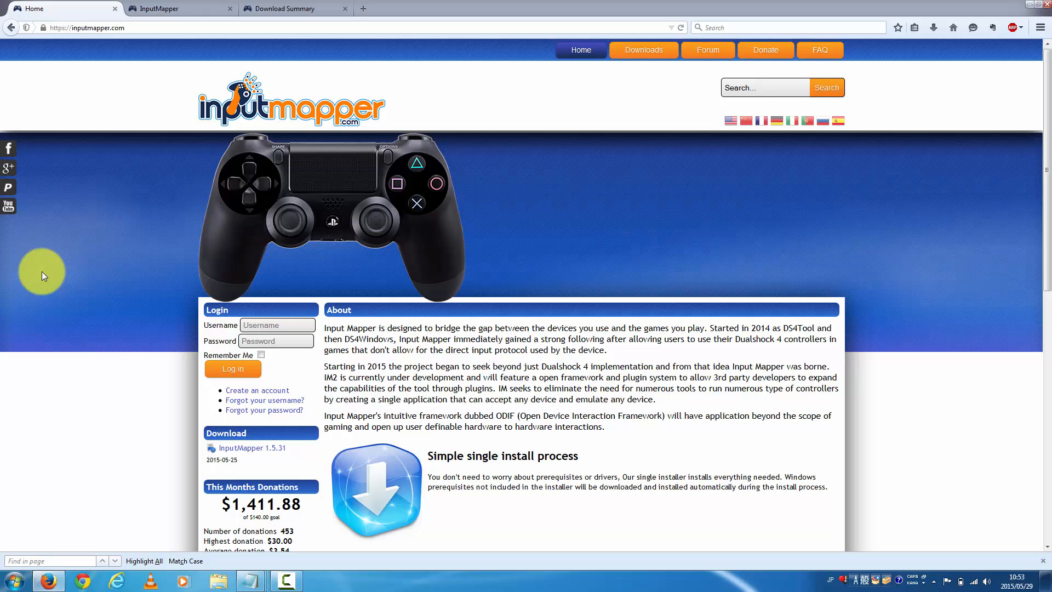
mouse_move(72, 257)
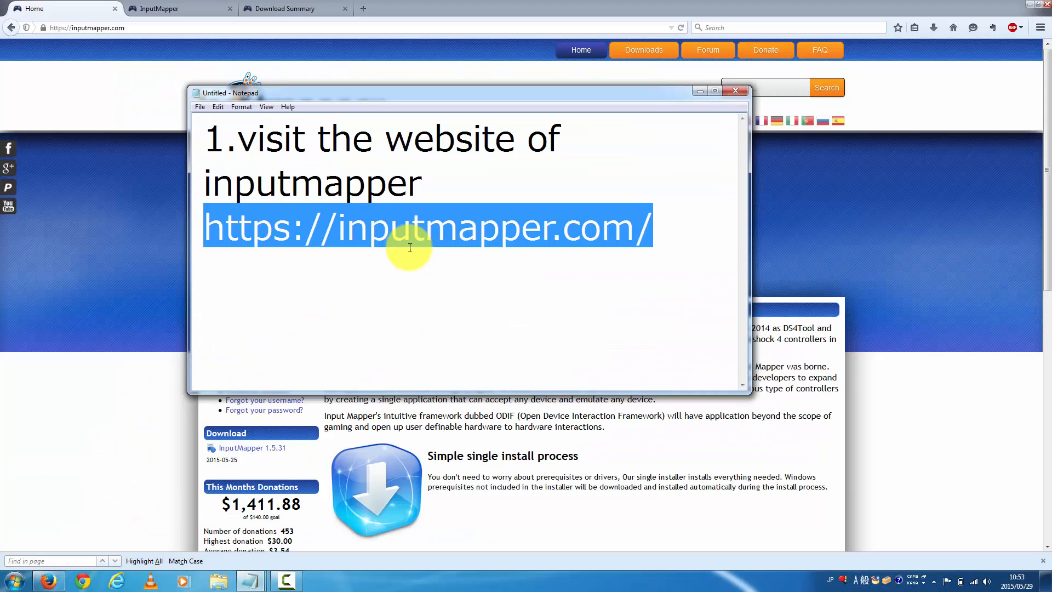
mouse_move(325, 195)
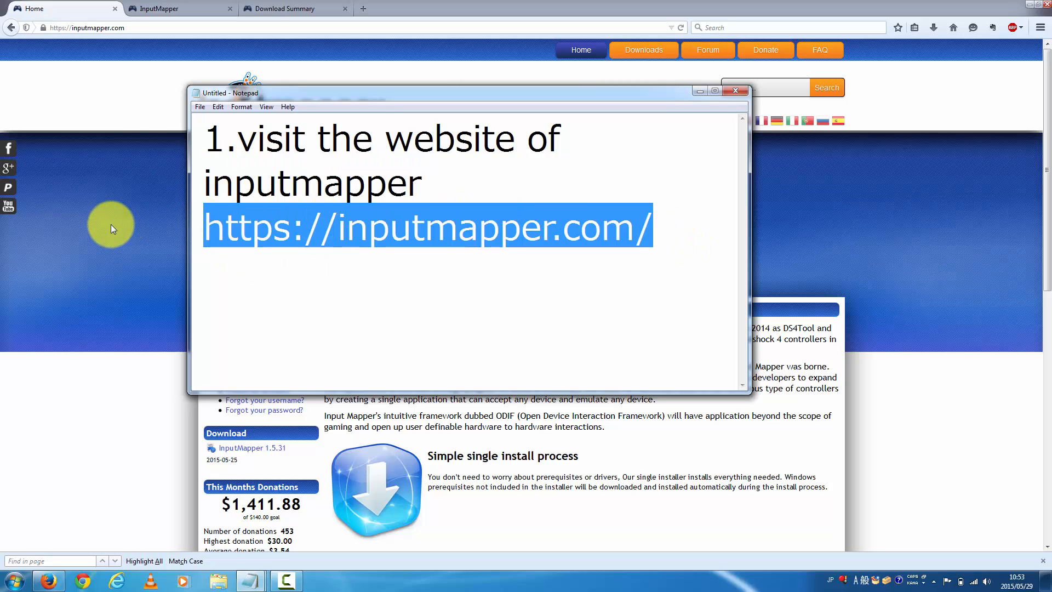
- Accept the license conditions and download the InputMapper 1.5.31 installer to the desktop
left_click(734, 91)
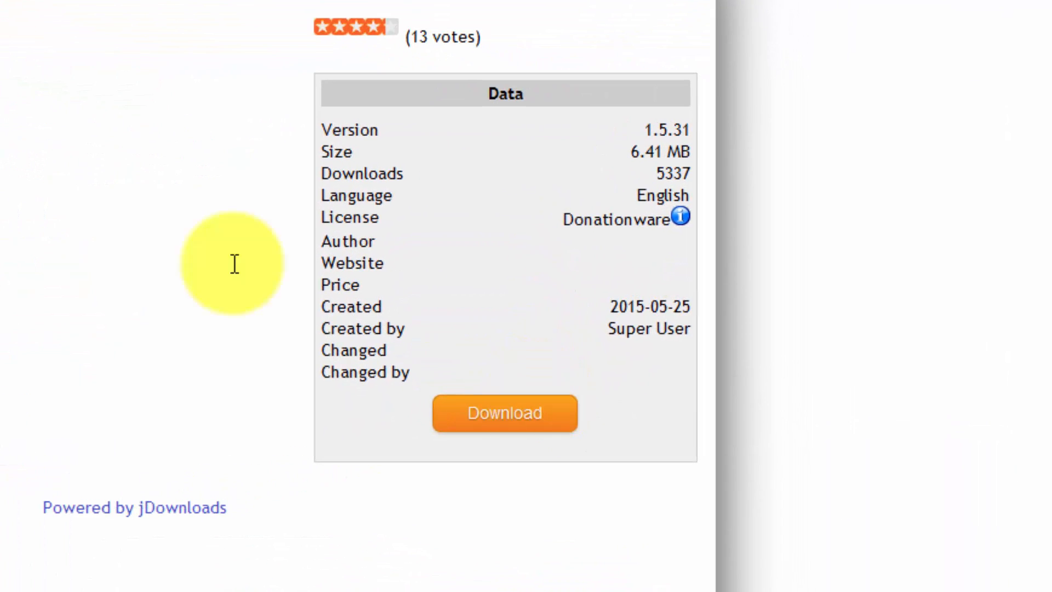
left_click(504, 413)
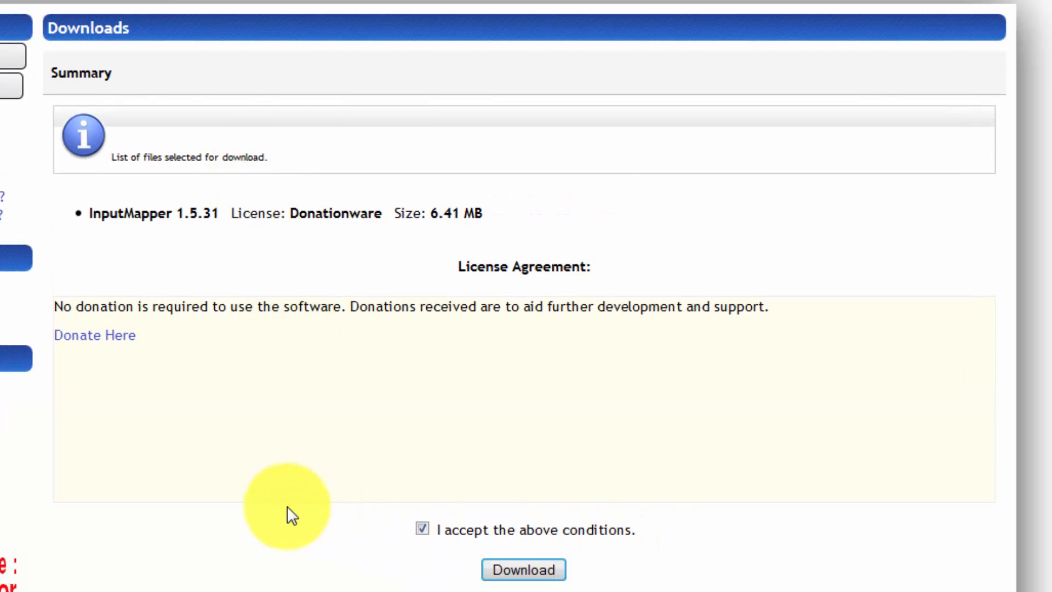
scroll("down", 3)
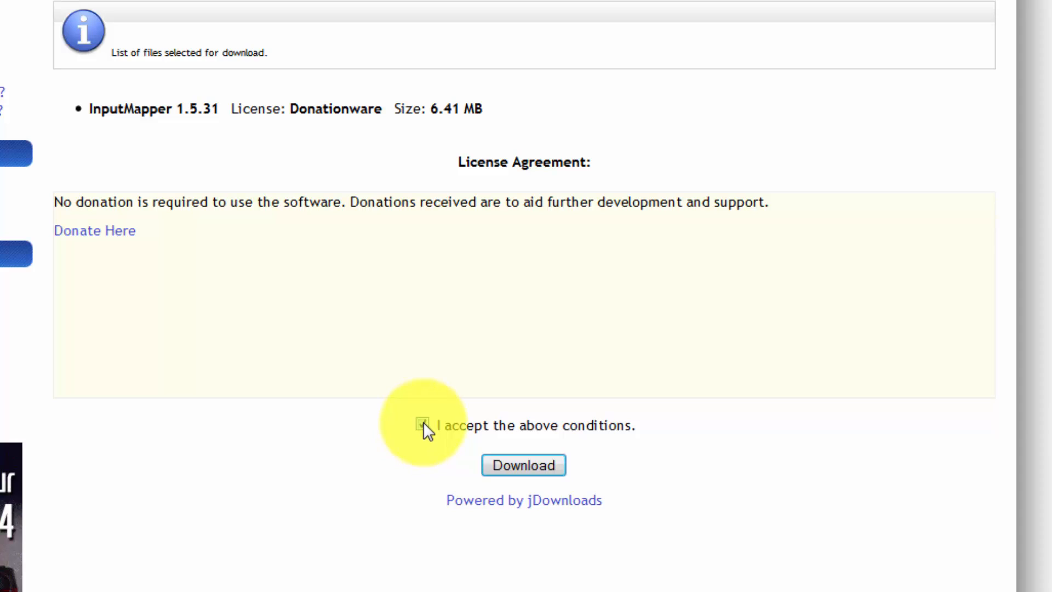
left_click(423, 426)
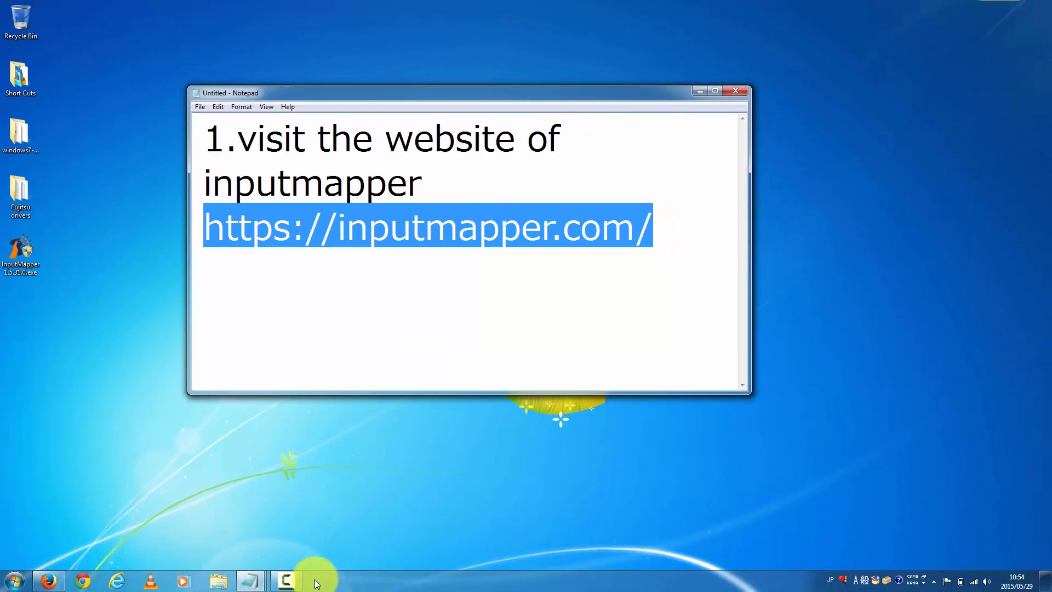
- Note '2. install the software InputMapper 1.5.31.0.exe' and launch that installer from the desktop
type("2. install the software InputMapper 1.5.31.0.exe")
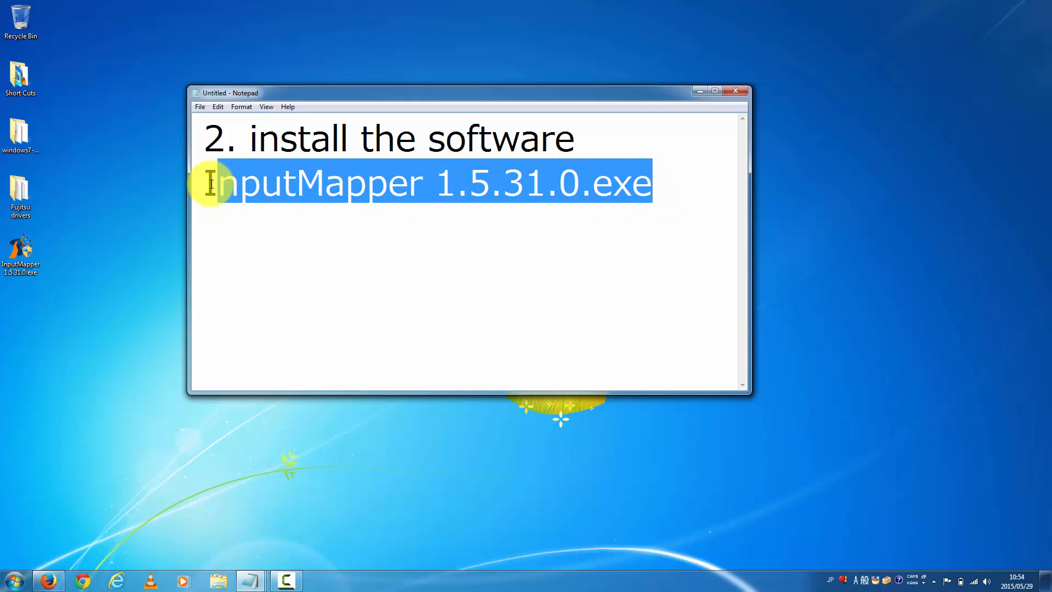
right_click(21, 252)
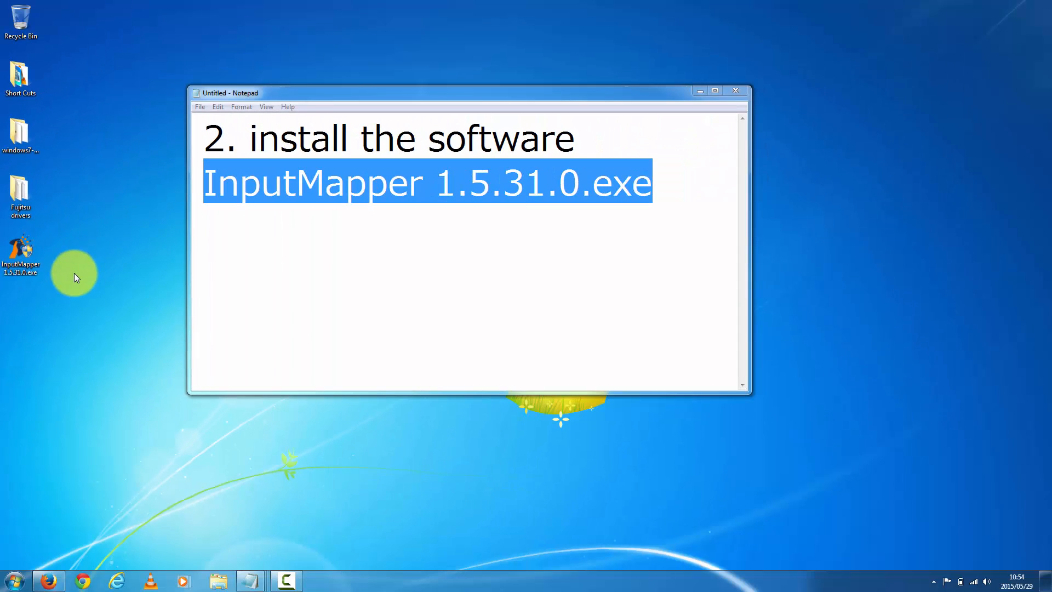
double_click(20, 250)
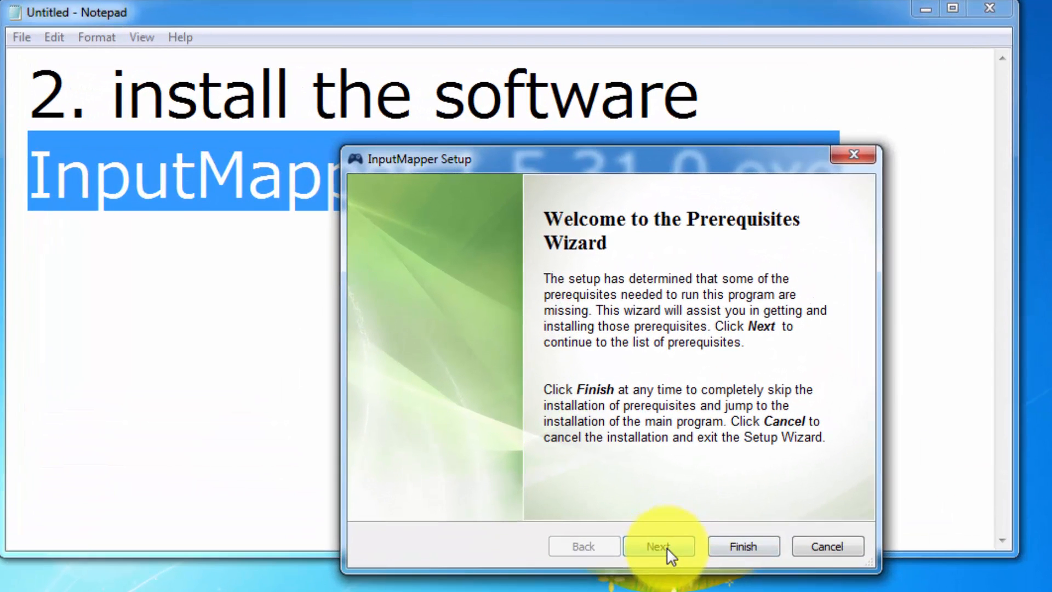
- Proceed through the Prerequisites Wizard, downloading DirectX and Xbox 360 Accessories but not .NET Framework
left_click(659, 546)
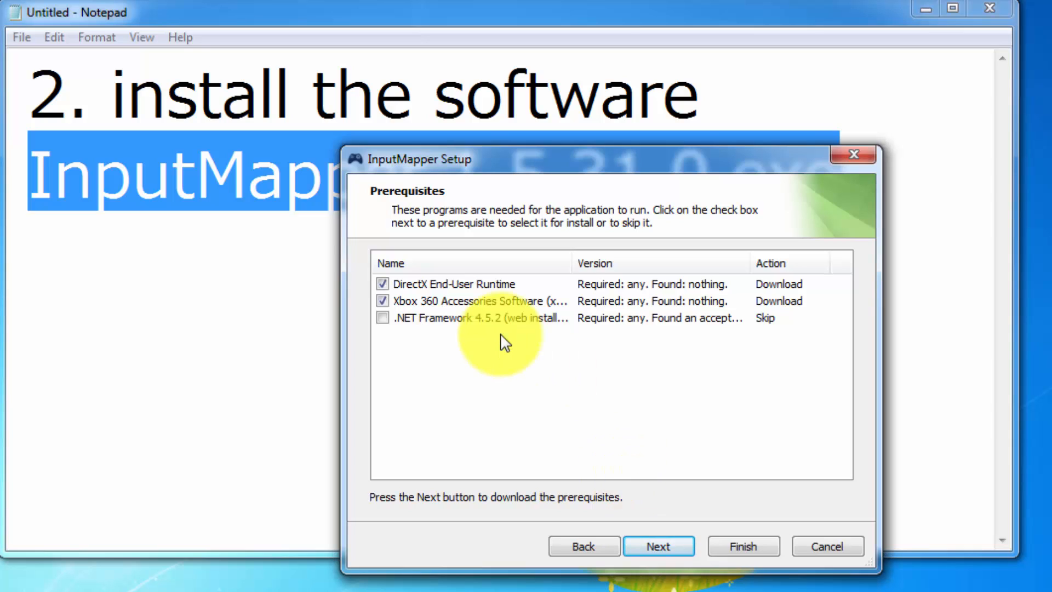
mouse_move(695, 441)
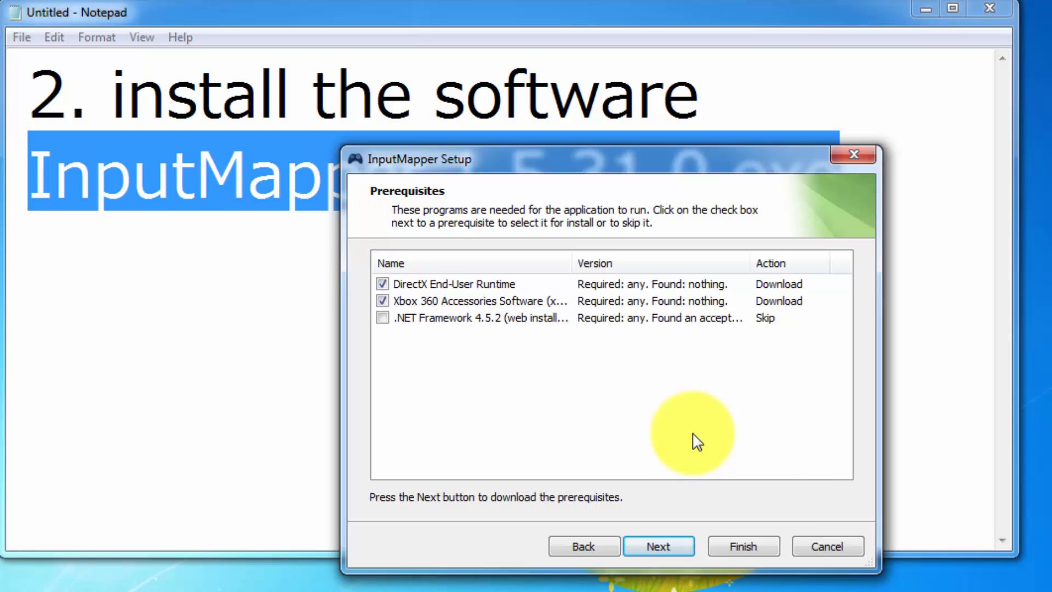
mouse_move(714, 427)
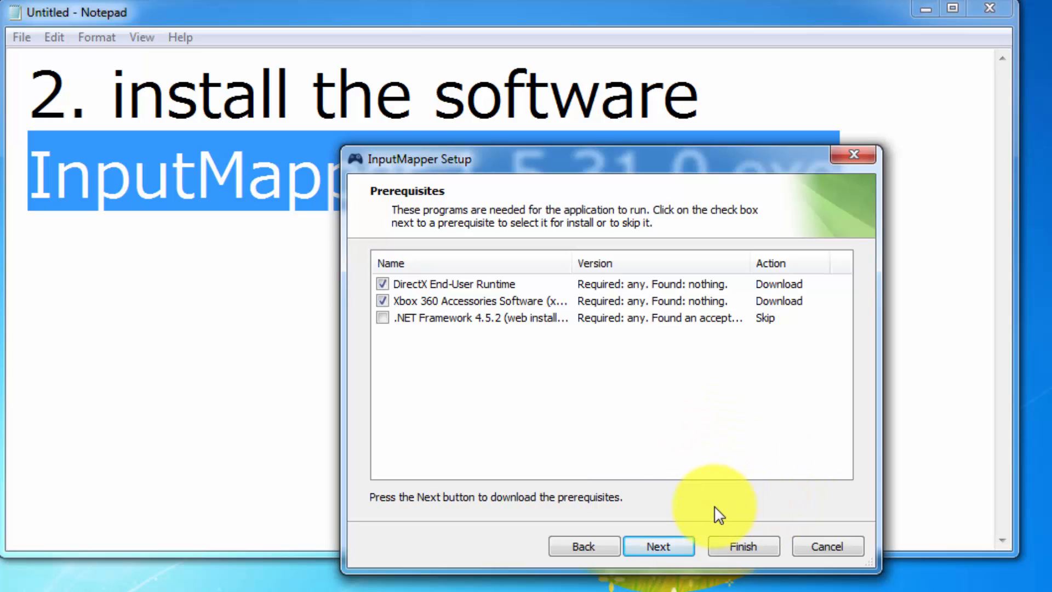
left_click(659, 546)
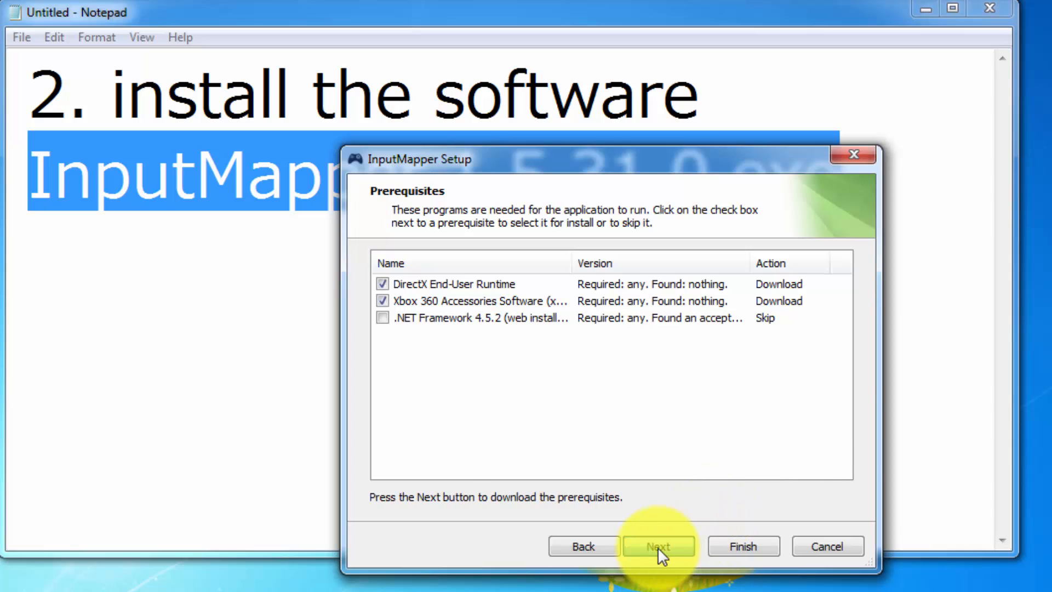
left_click(658, 546)
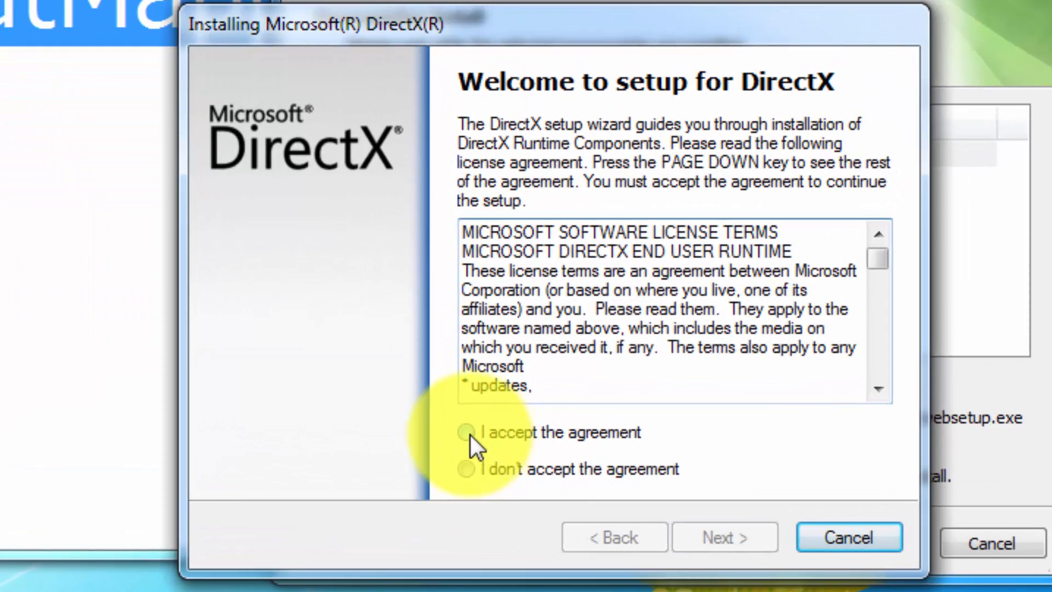
- Accept the DirectX agreement, decline the Bing Bar, install the runtime components and finish
left_click(465, 432)
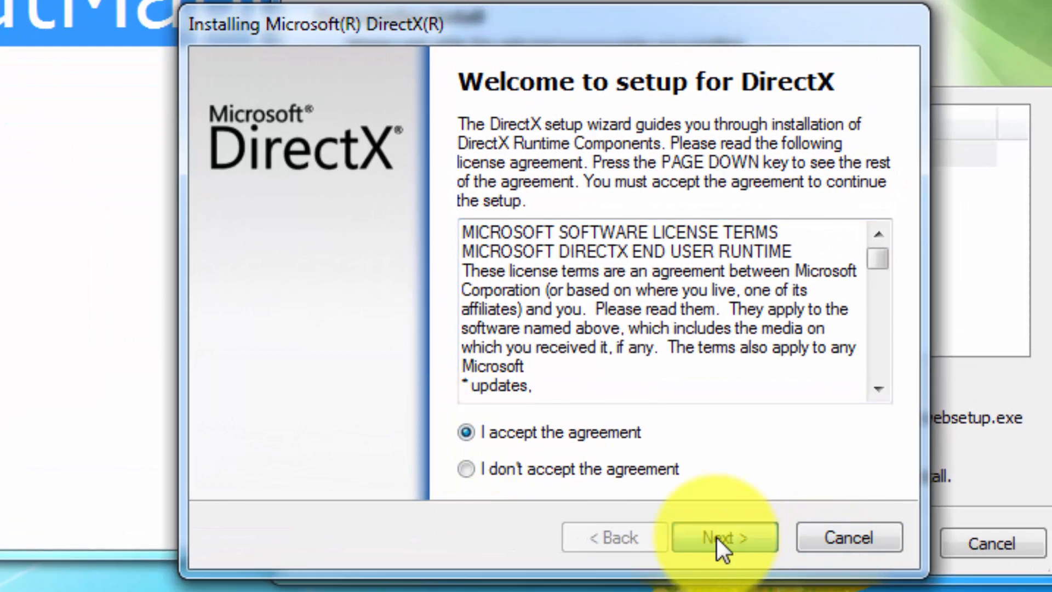
left_click(725, 537)
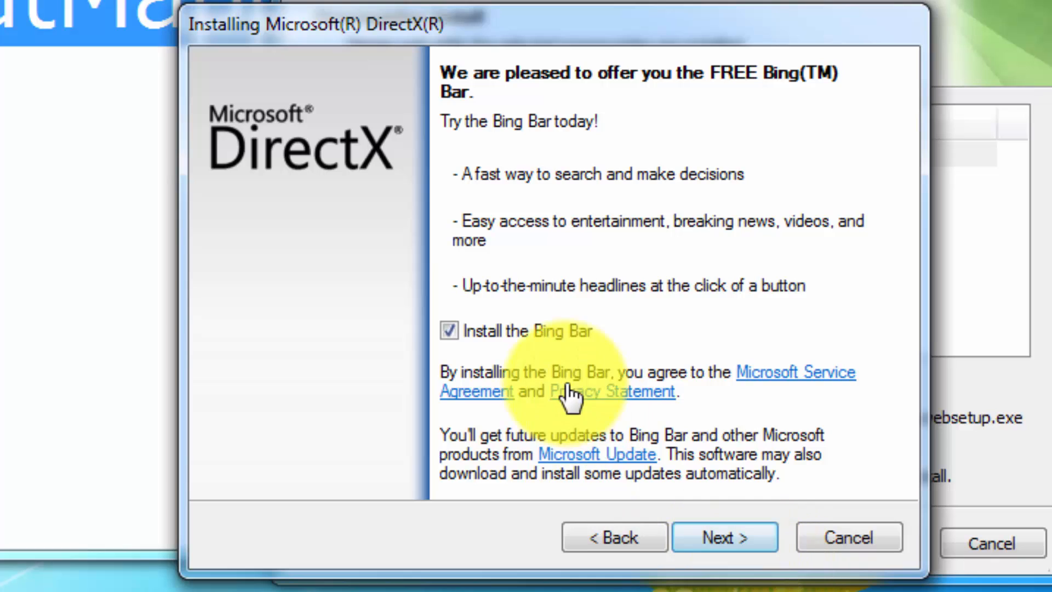
left_click(449, 330)
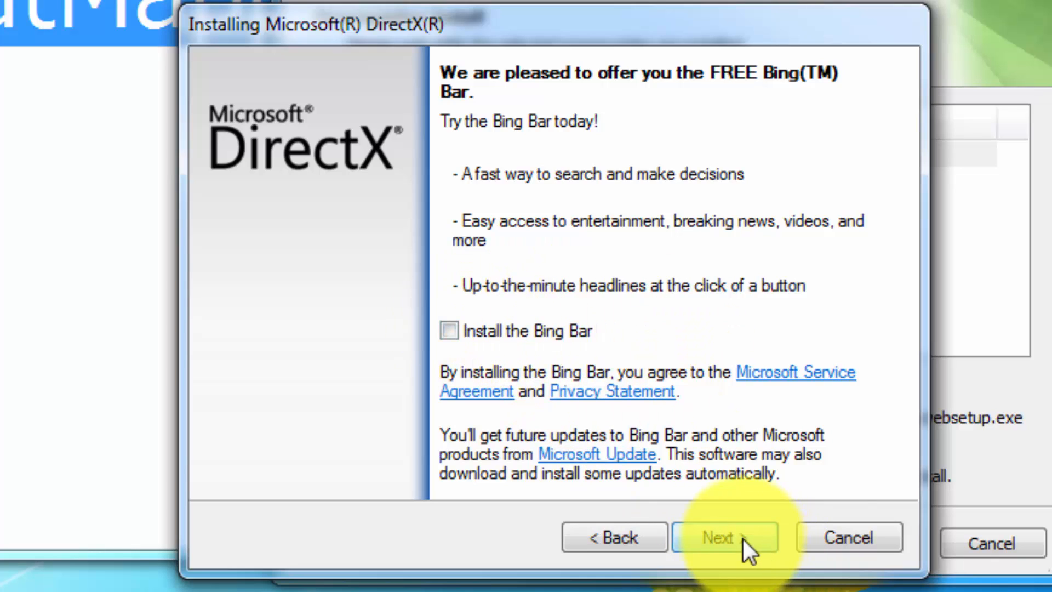
left_click(724, 537)
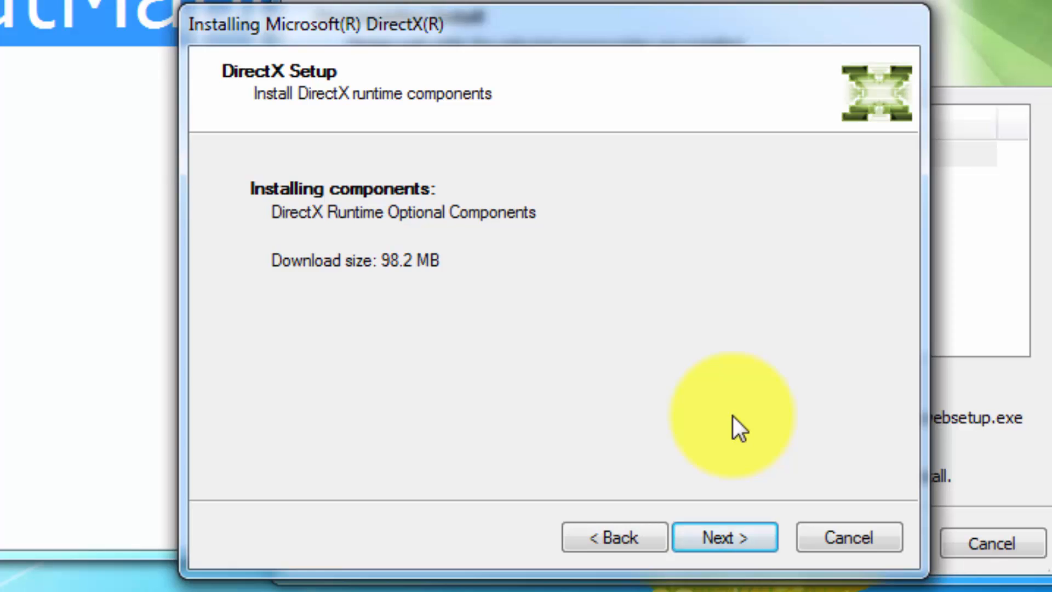
left_click(725, 537)
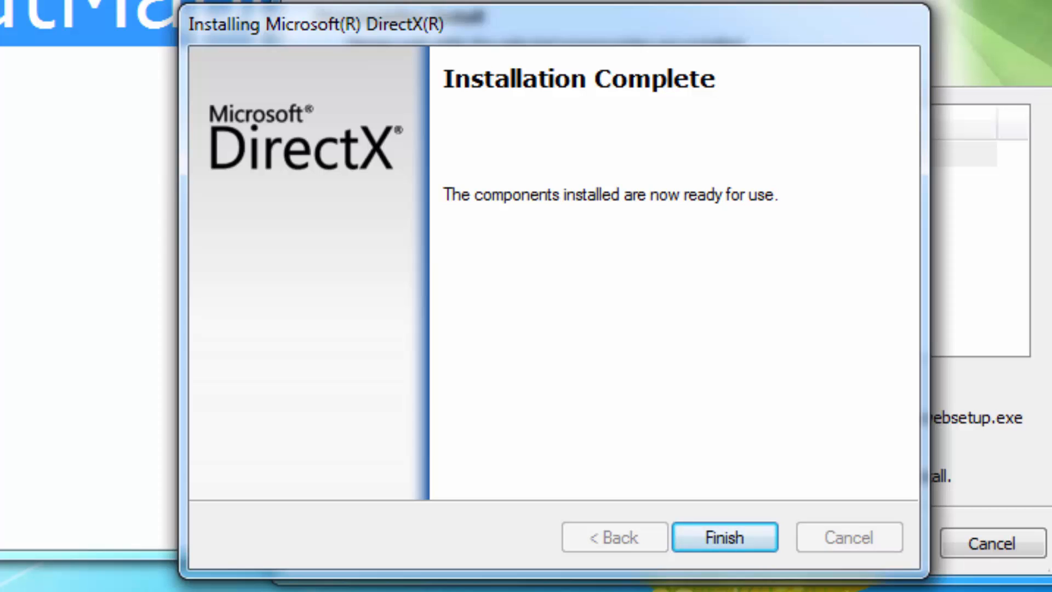
left_click(723, 537)
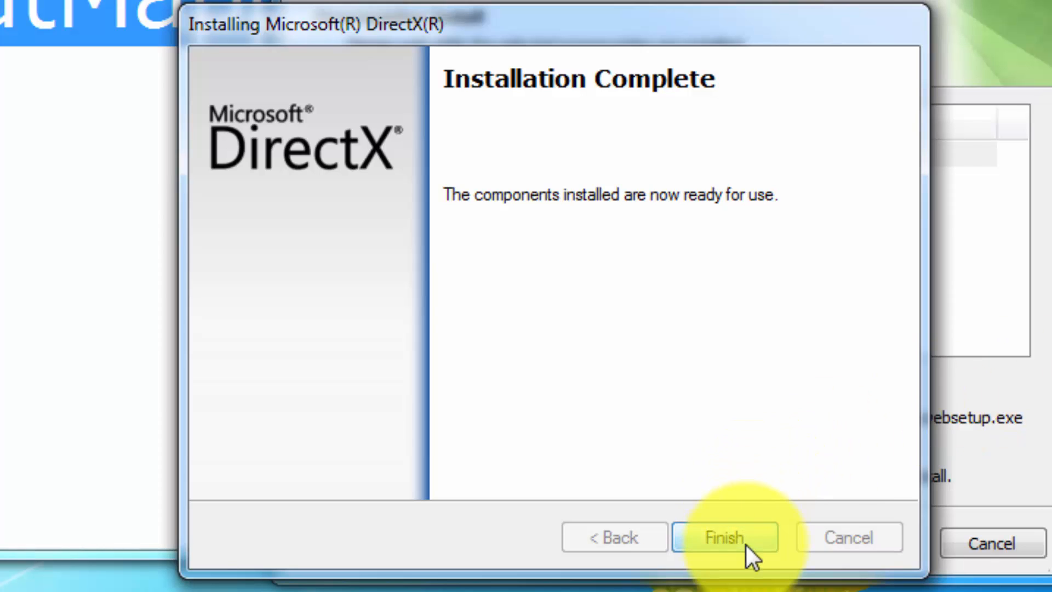
left_click(722, 537)
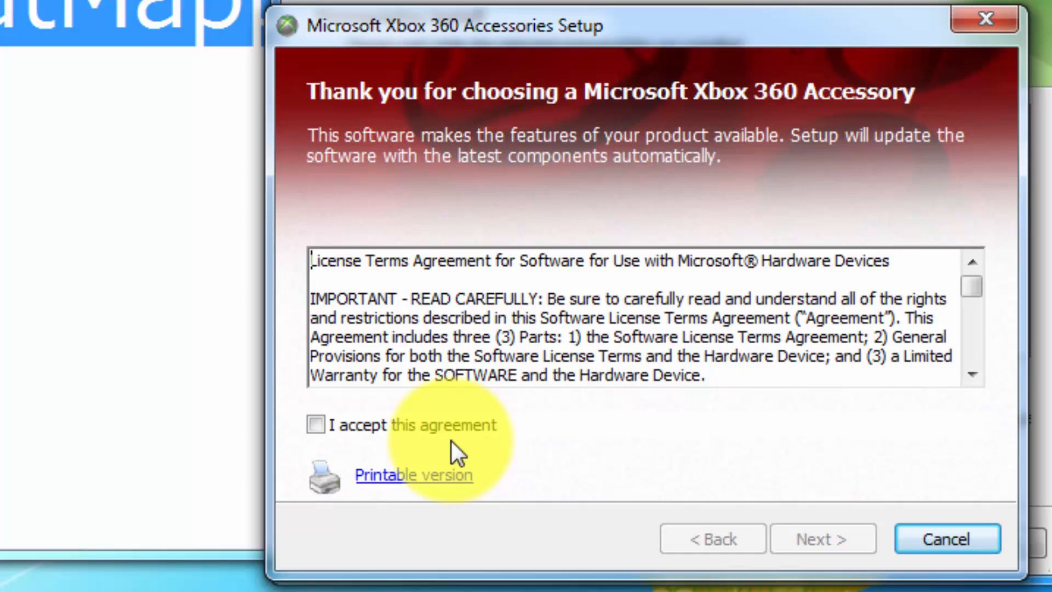
- Accept the Xbox 360 Accessories agreement and continue its installation
left_click(316, 424)
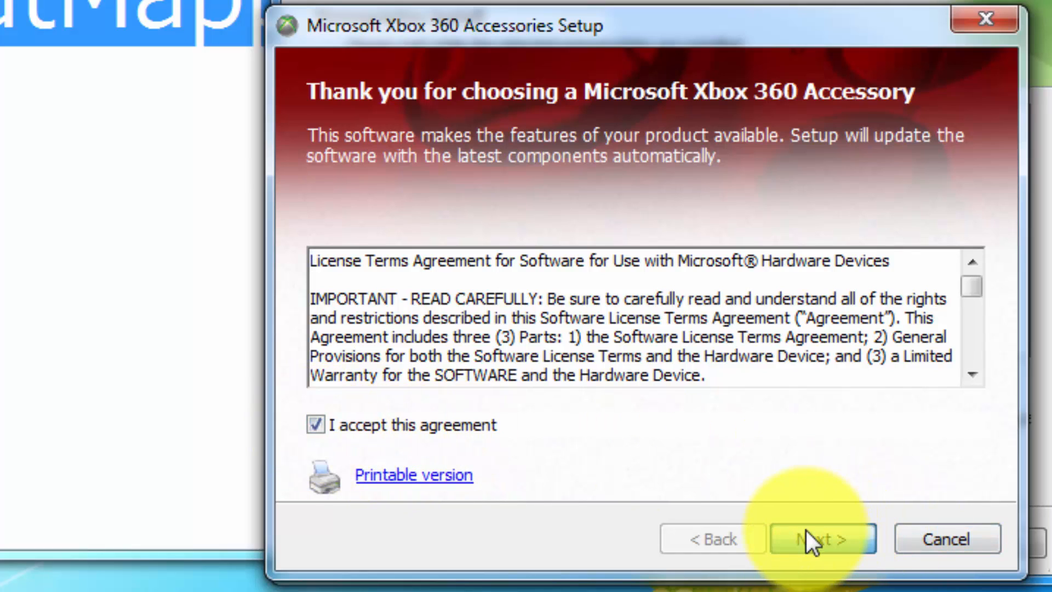
left_click(823, 540)
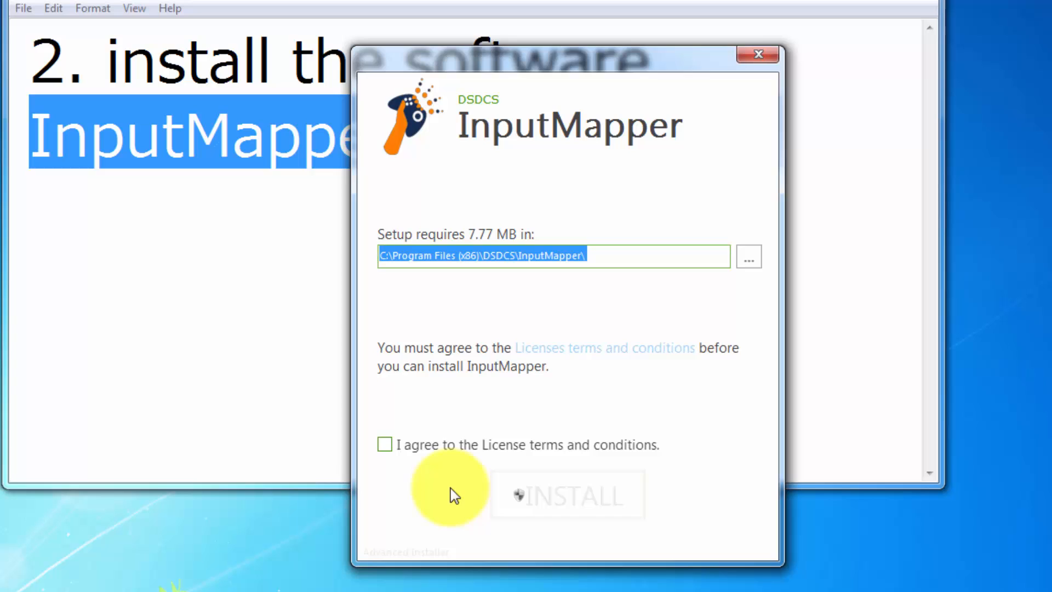
mouse_move(392, 455)
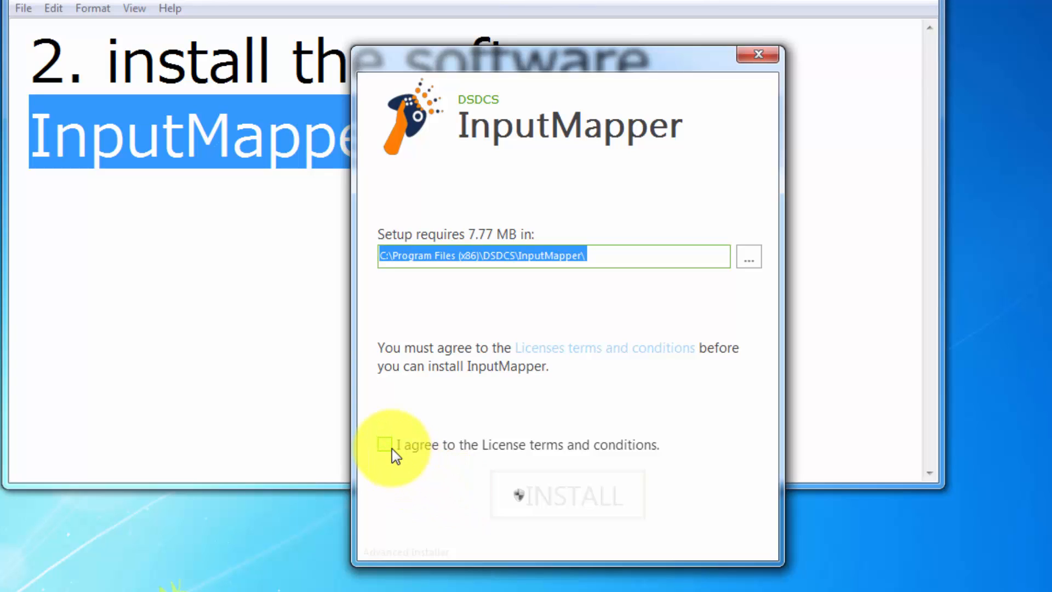
- Agree to the InputMapper terms, install it, and always trust Bruce James's driver software
left_click(385, 444)
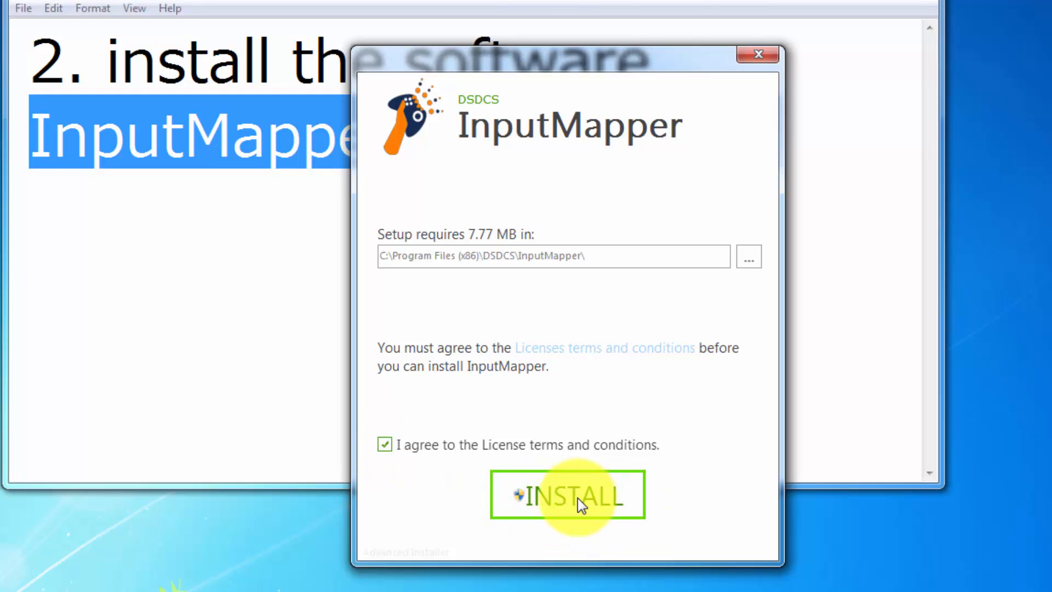
left_click(567, 496)
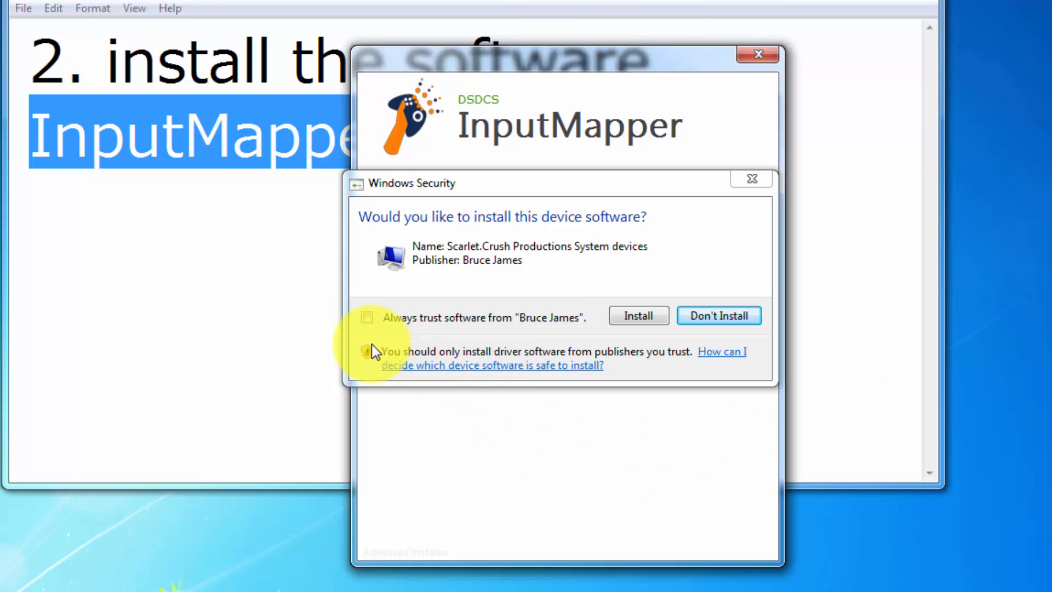
left_click(367, 317)
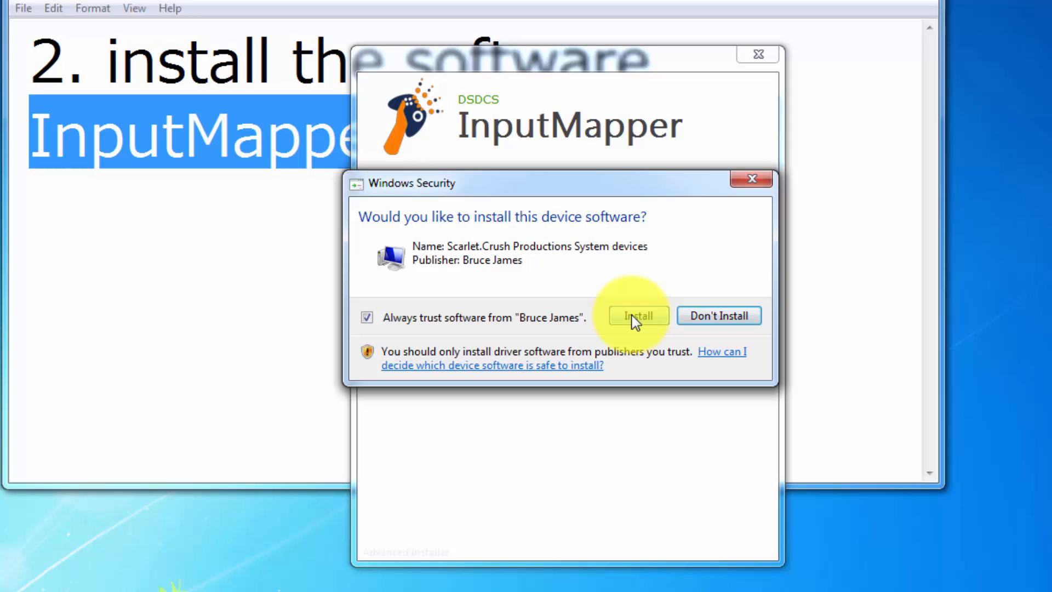
left_click(637, 316)
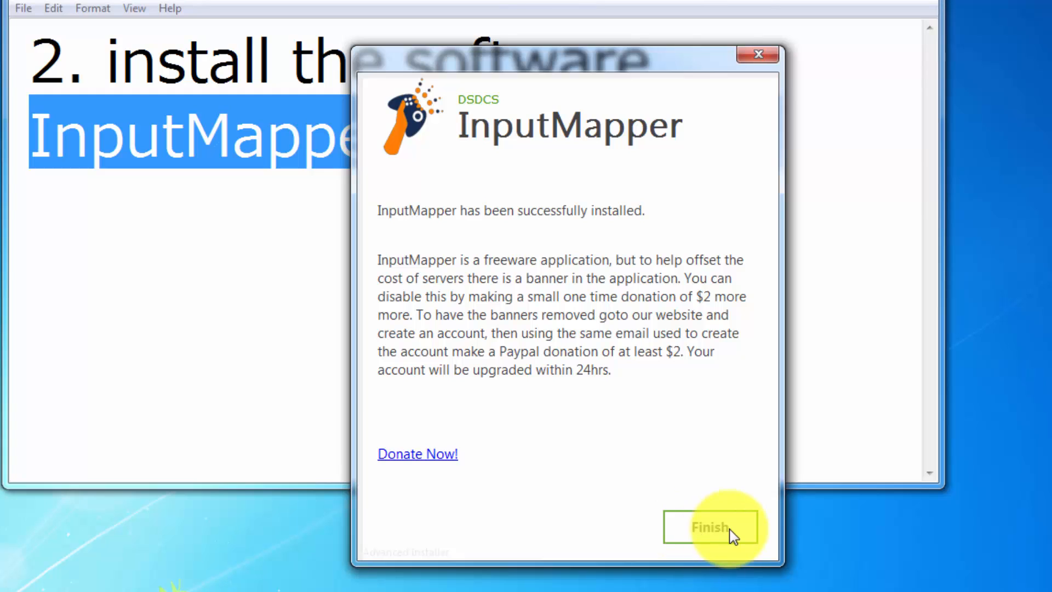
- Finish the installer and bring up the Bluetooth Devices list in Control Panel
left_click(709, 527)
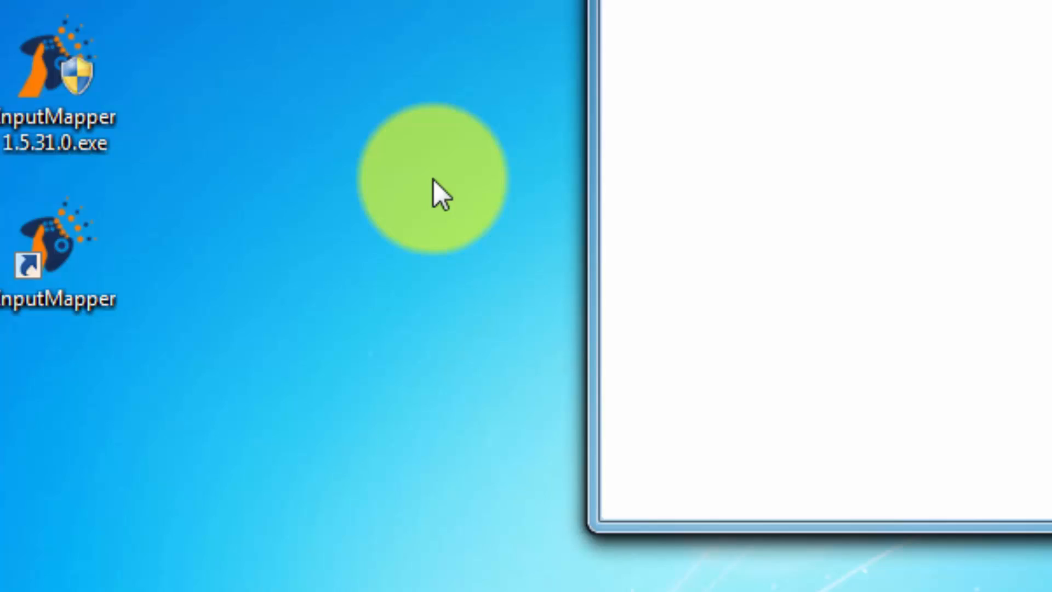
left_click(63, 255)
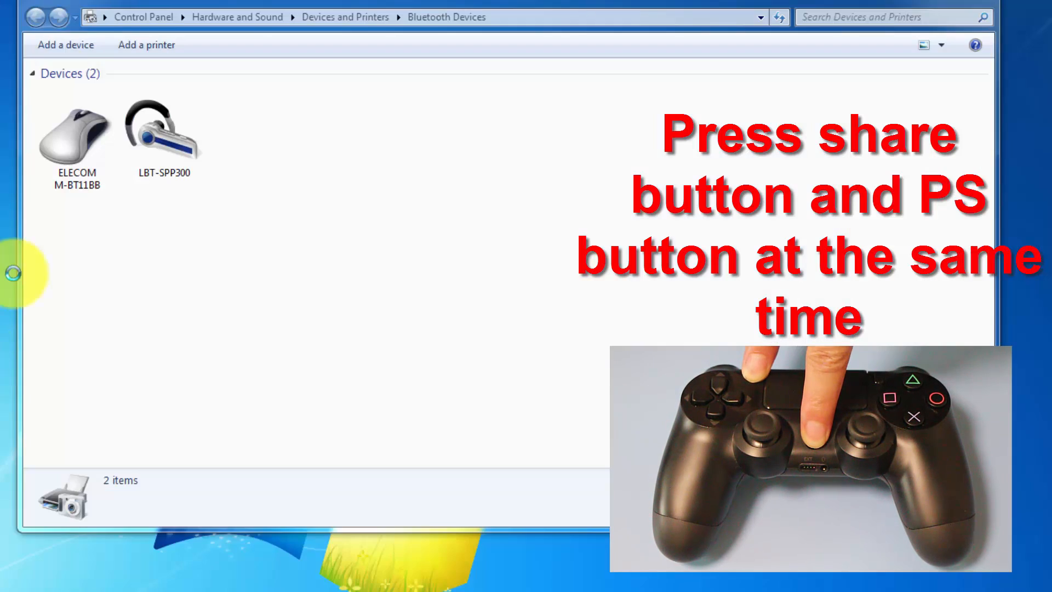
- Add a Bluetooth device and pair the found Wireless Controller
left_click(64, 45)
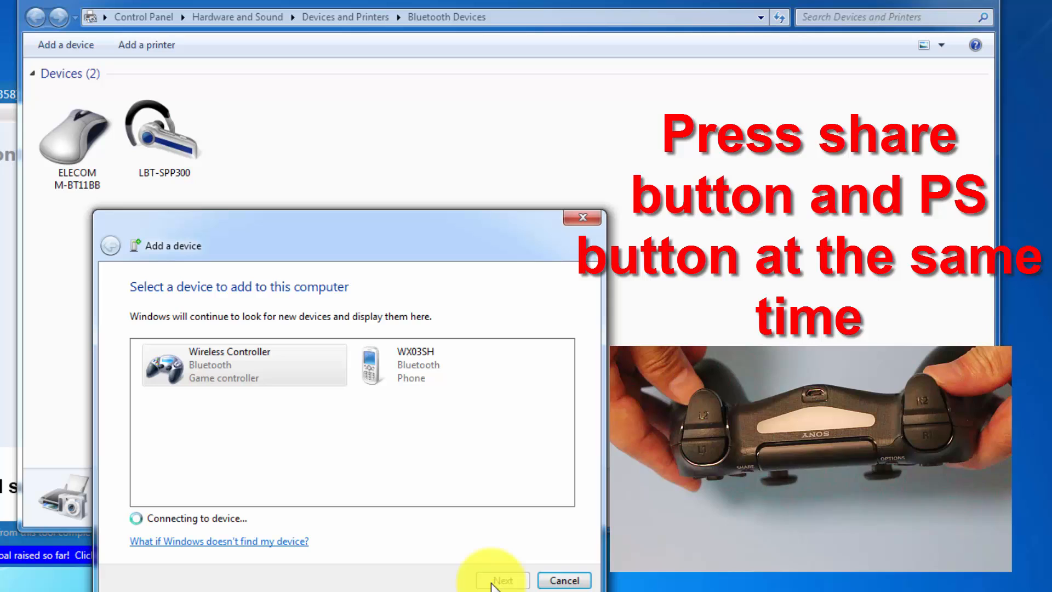
left_click(502, 580)
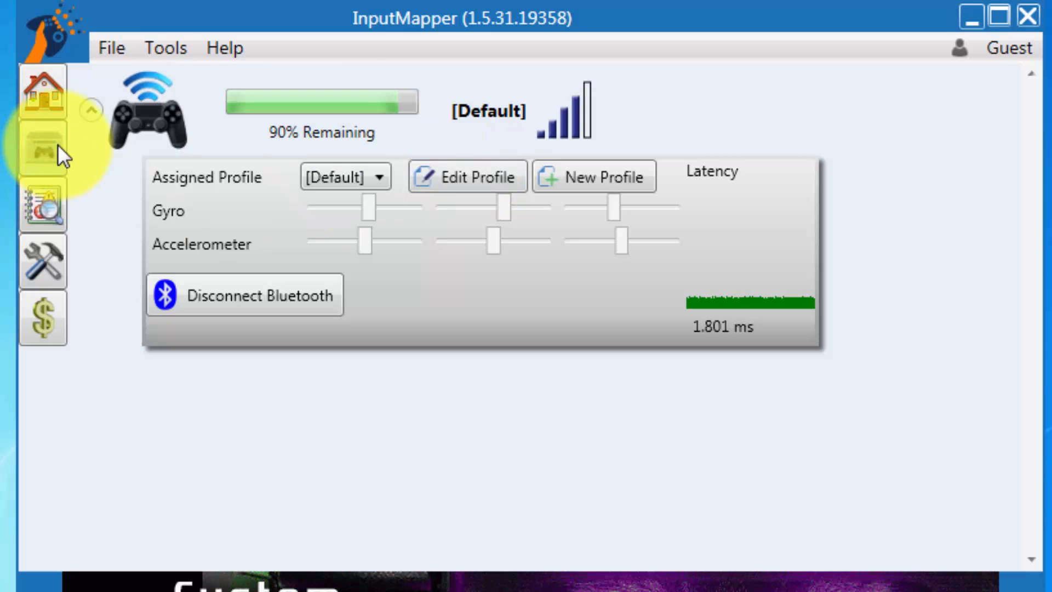
- Browse Profiles and Settings, then create a new controller profile
left_click(43, 148)
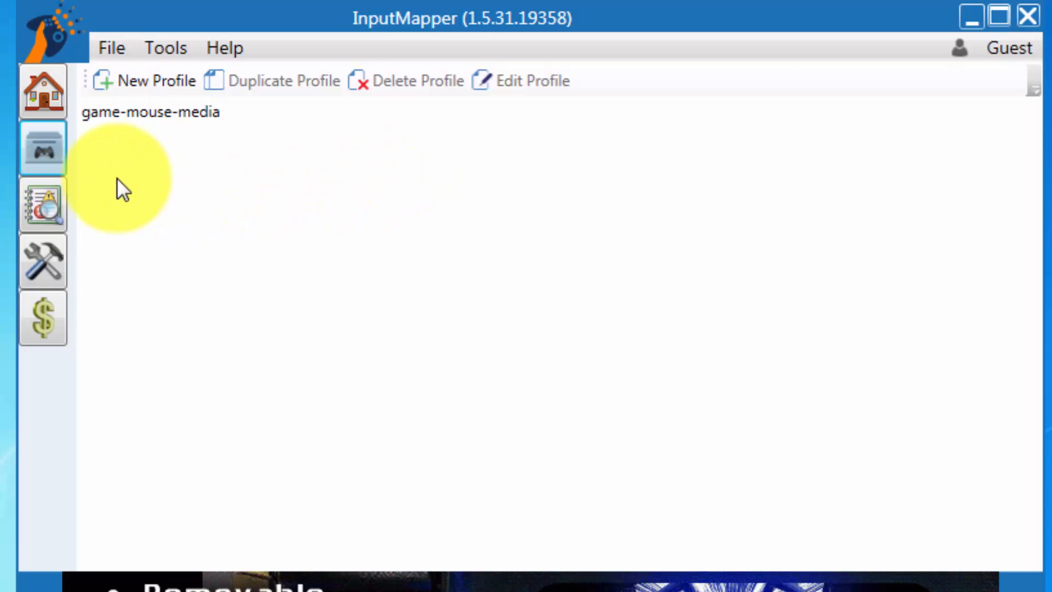
left_click(42, 262)
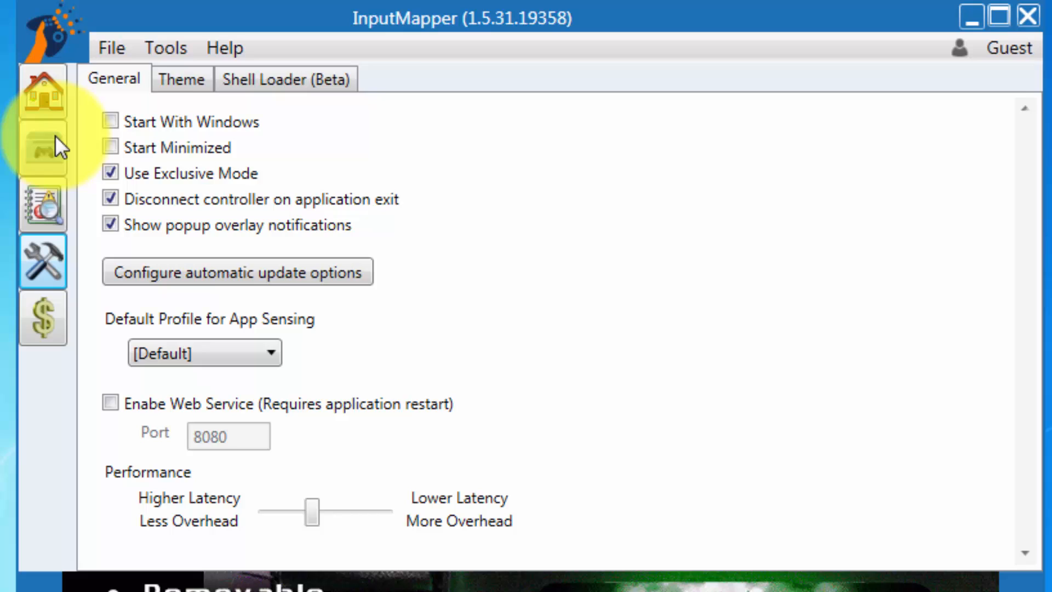
left_click(42, 149)
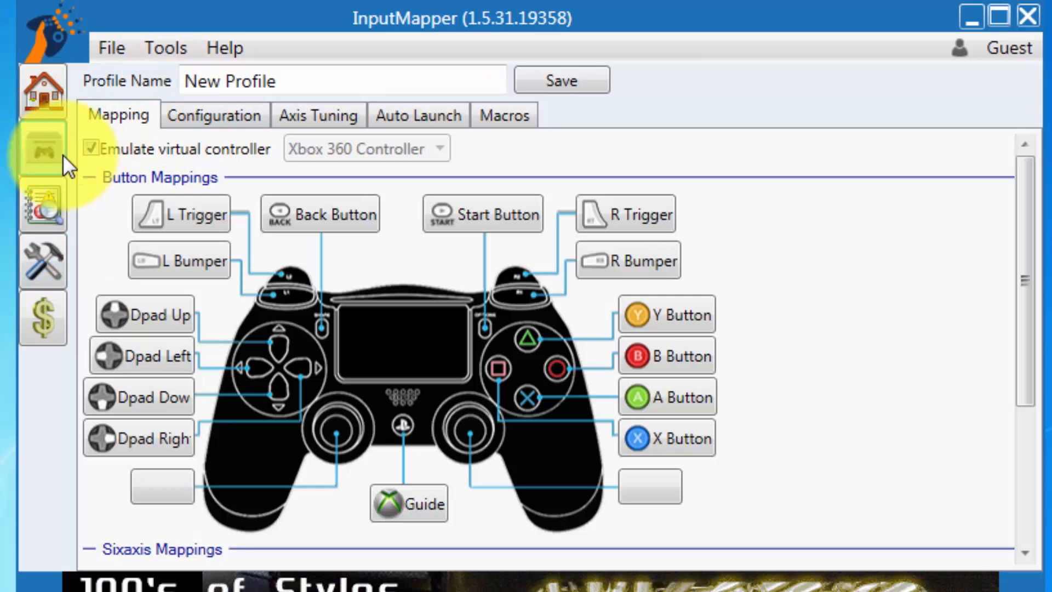
left_click(42, 149)
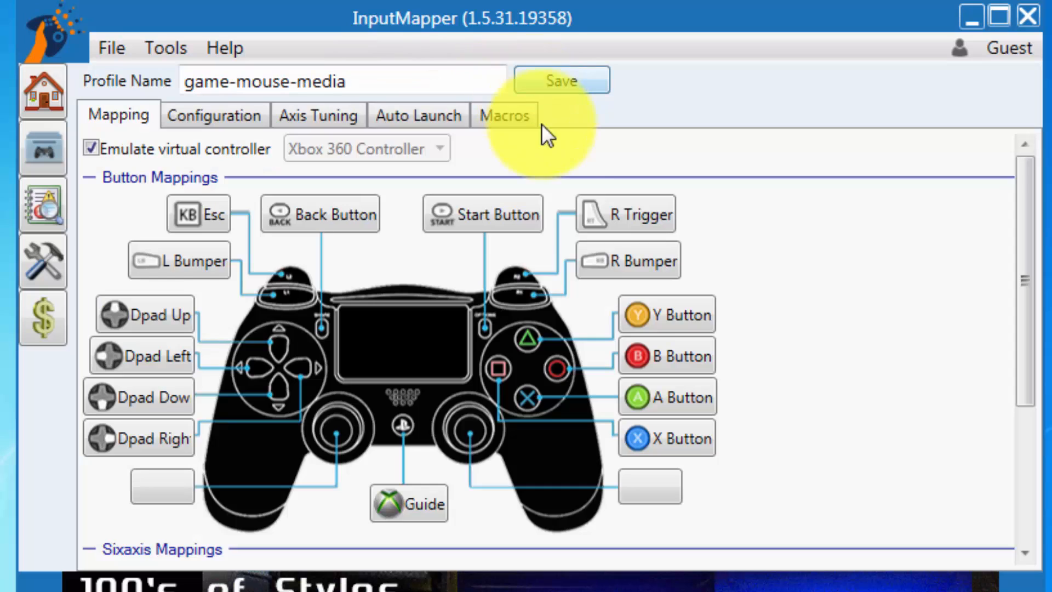
- In Axis Tuning, lower Left Stick Sensitivity to 20% and nudge the left stick deadzone
left_click(318, 115)
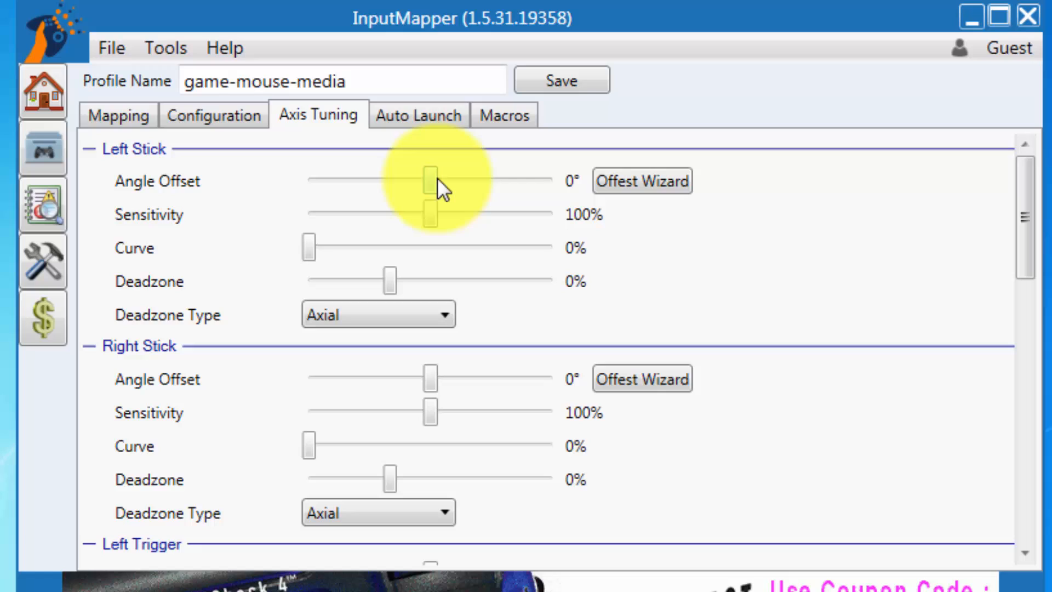
mouse_move(430, 231)
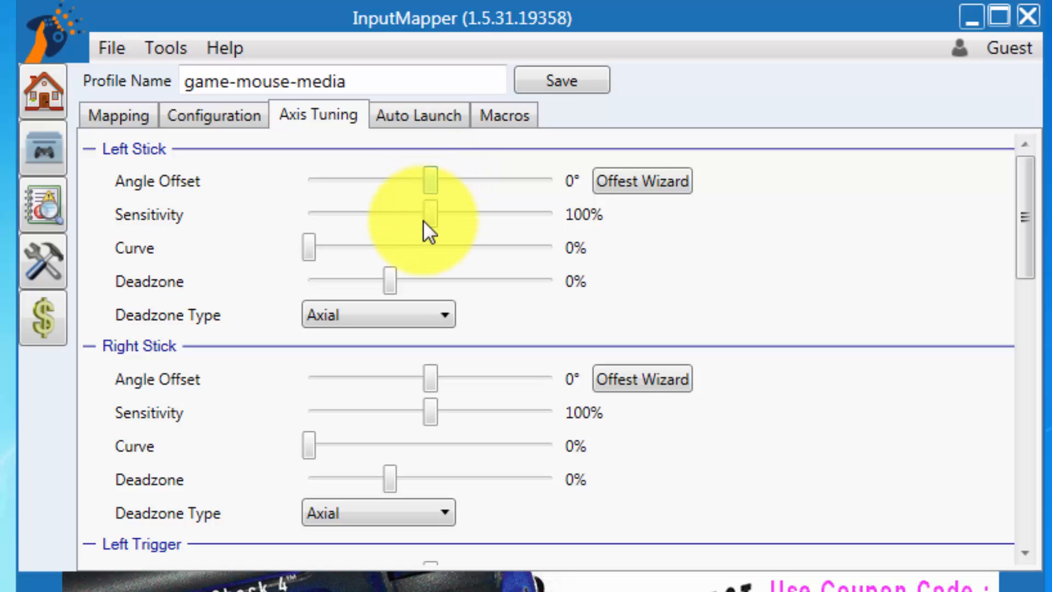
left_click_drag(431, 211, 379, 212)
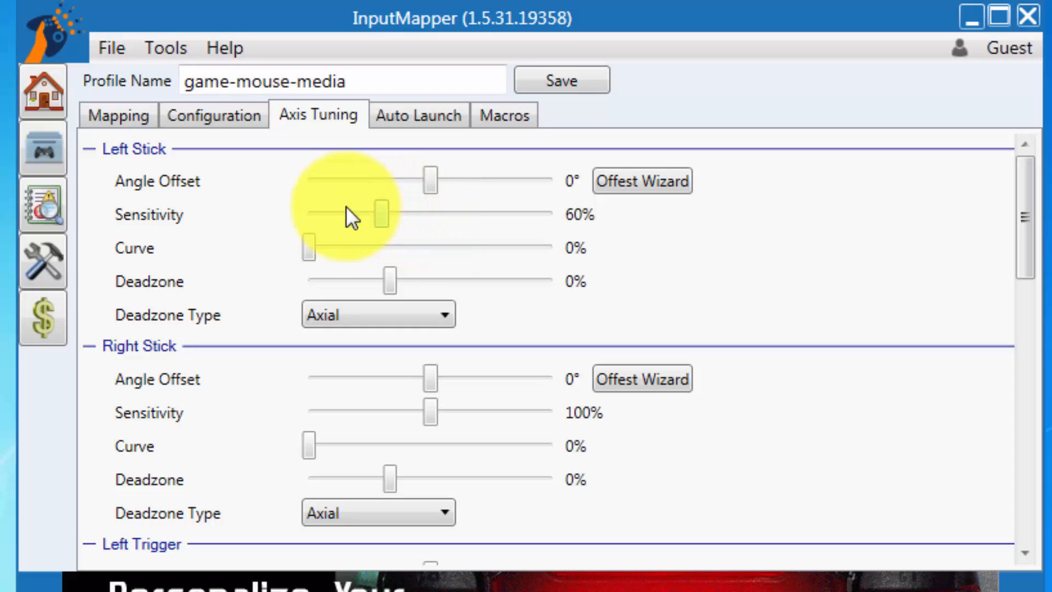
left_click_drag(379, 213, 332, 214)
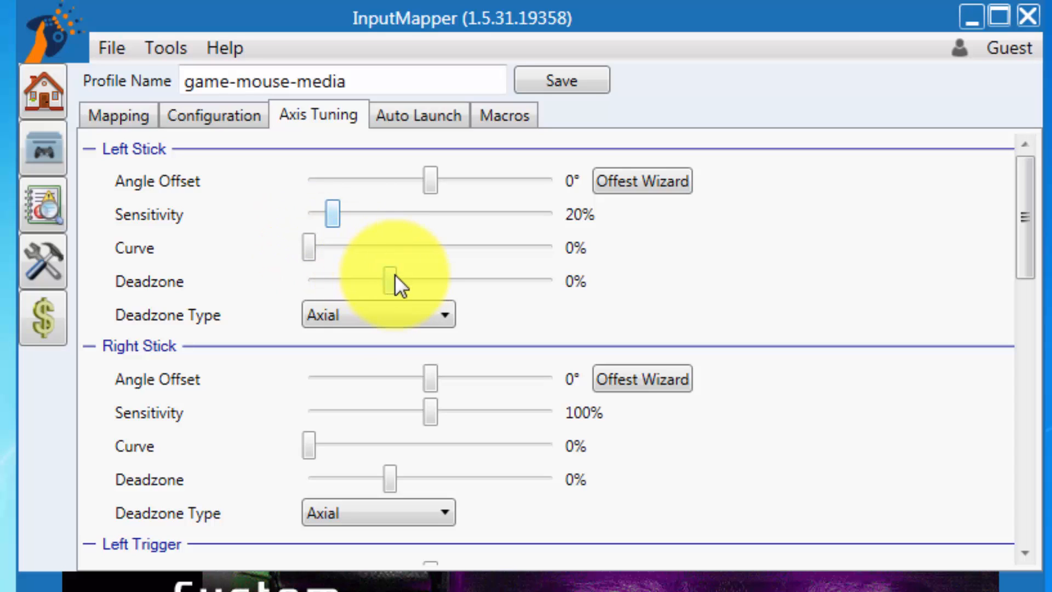
left_click_drag(388, 281, 396, 281)
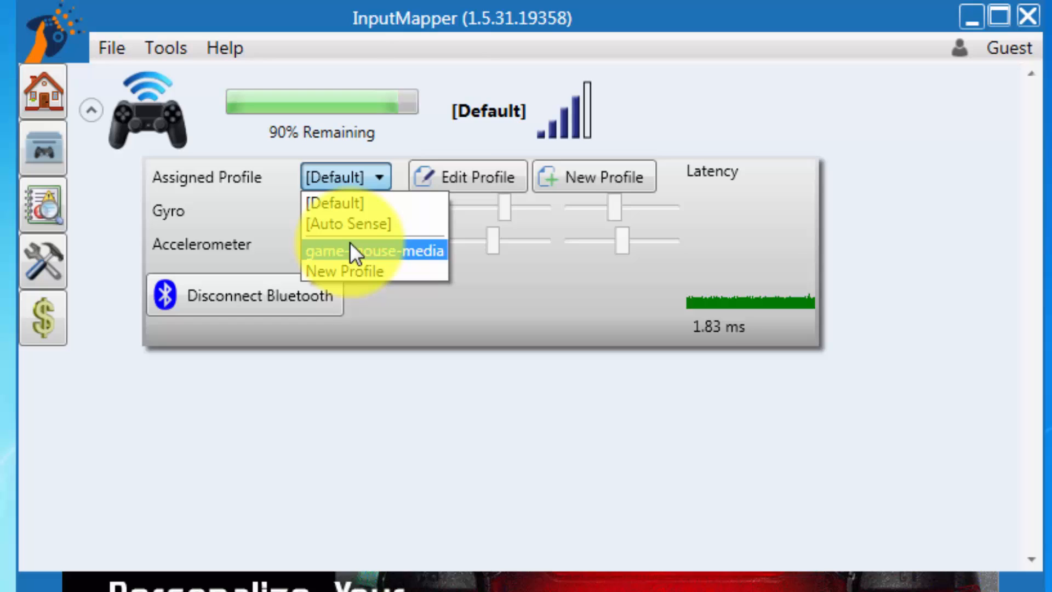
- Choose game-mouse-media as the controller's Assigned Profile and collapse its panel
left_click(374, 251)
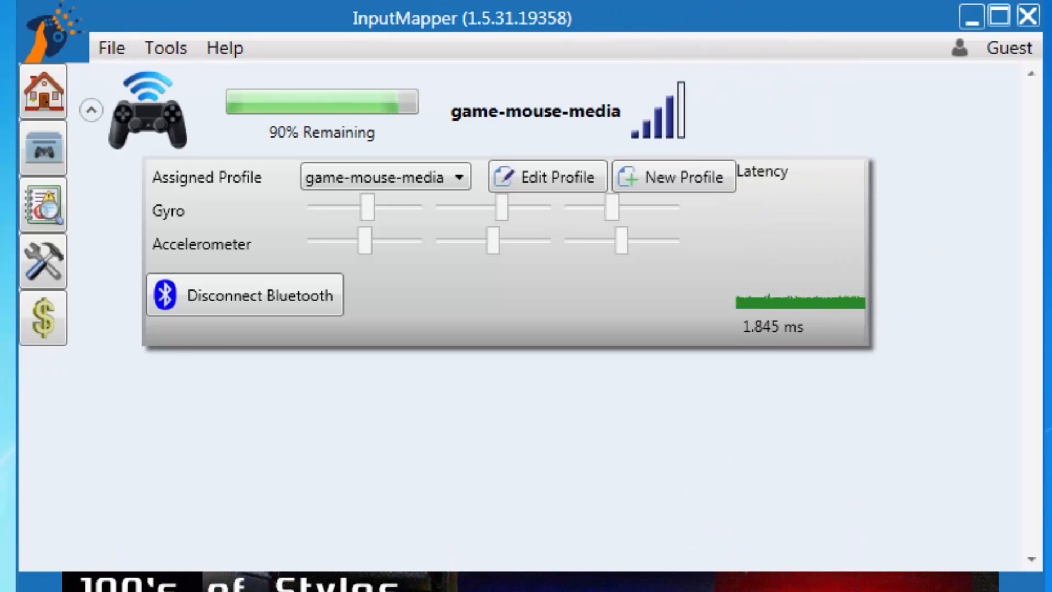
left_click(92, 109)
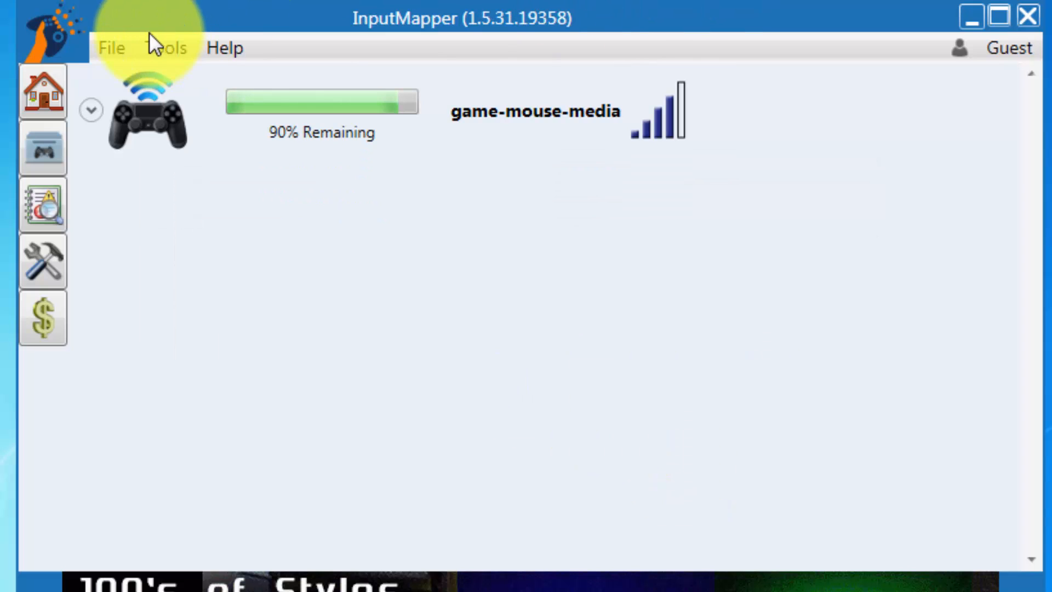
- Show the Xbox 360 controller's properties Test page to verify its axes and buttons
left_click(166, 47)
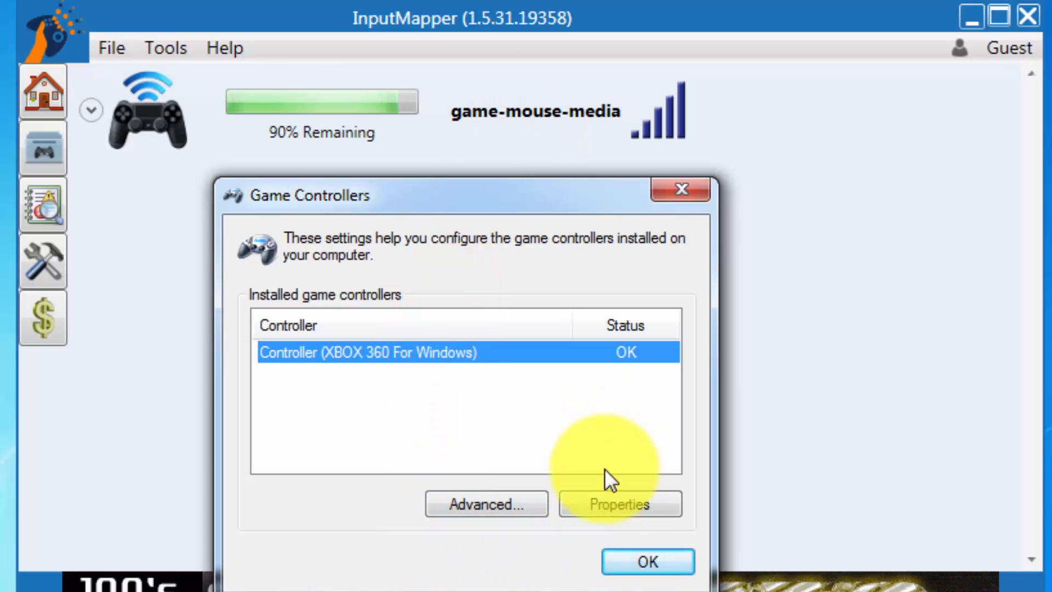
mouse_move(609, 512)
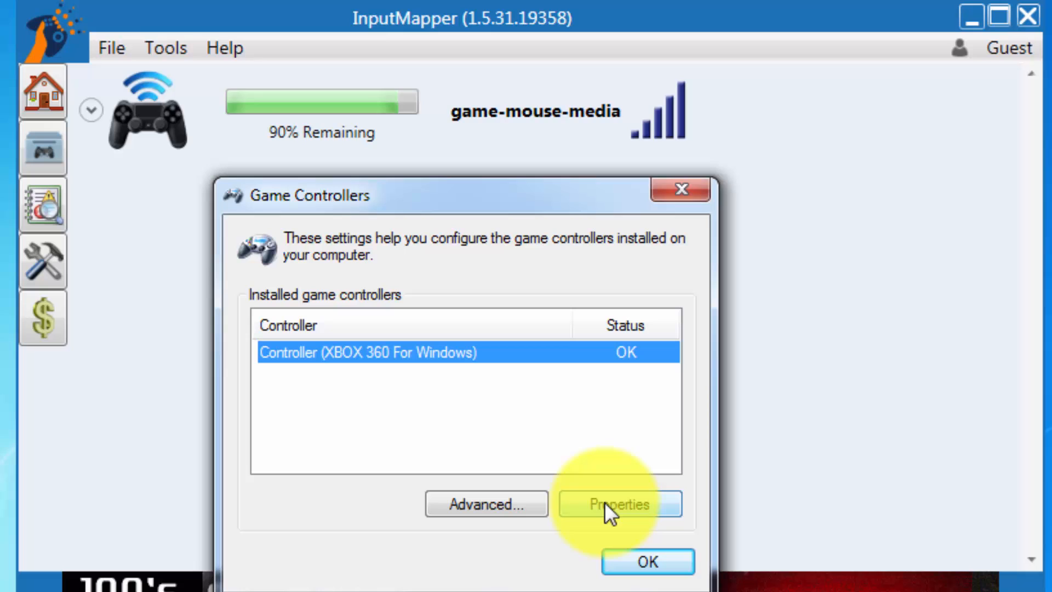
left_click(618, 504)
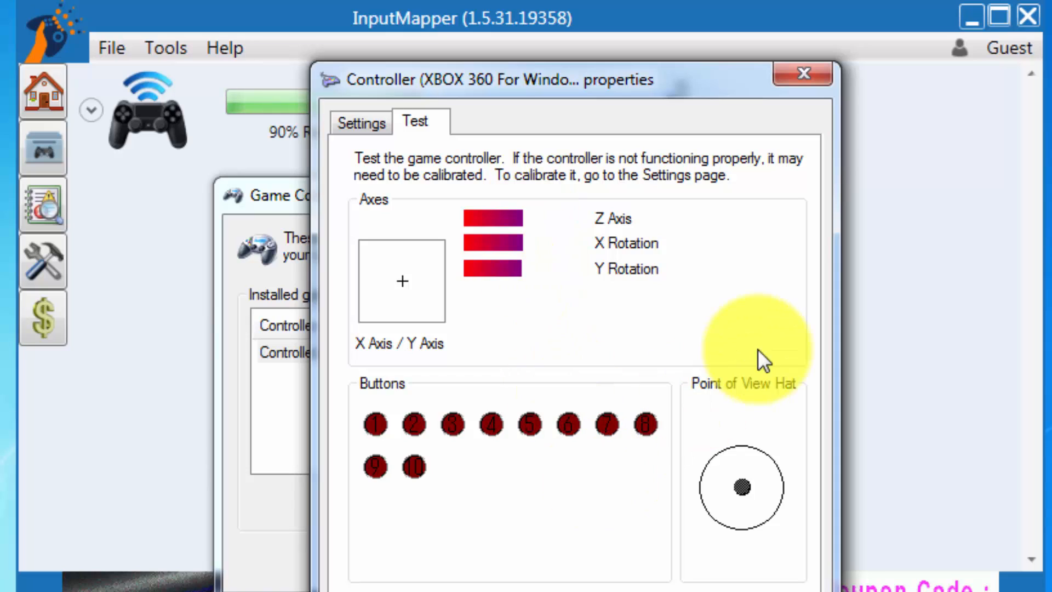
mouse_move(848, 386)
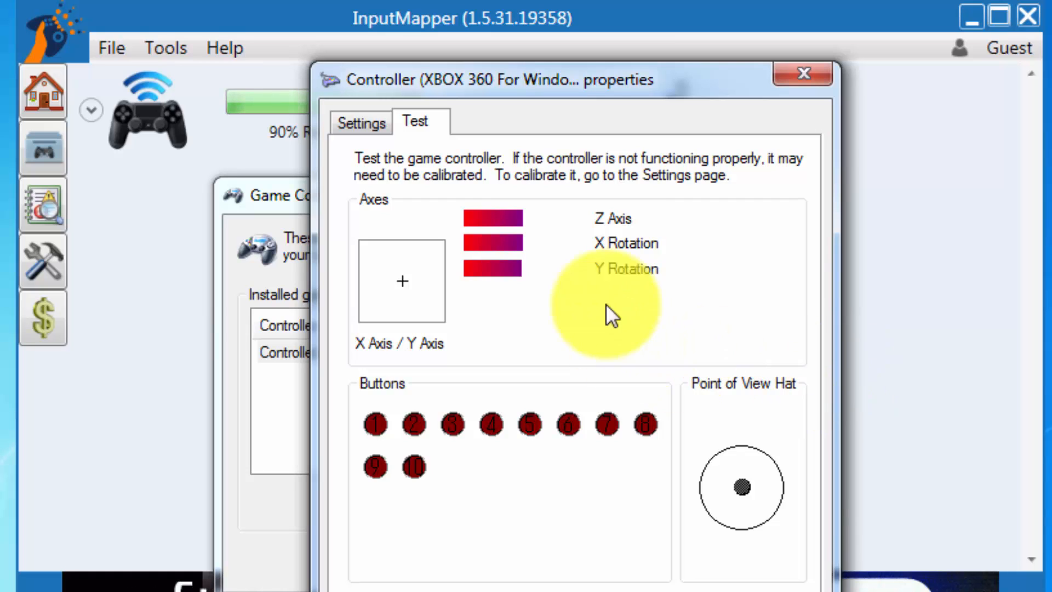
mouse_move(607, 145)
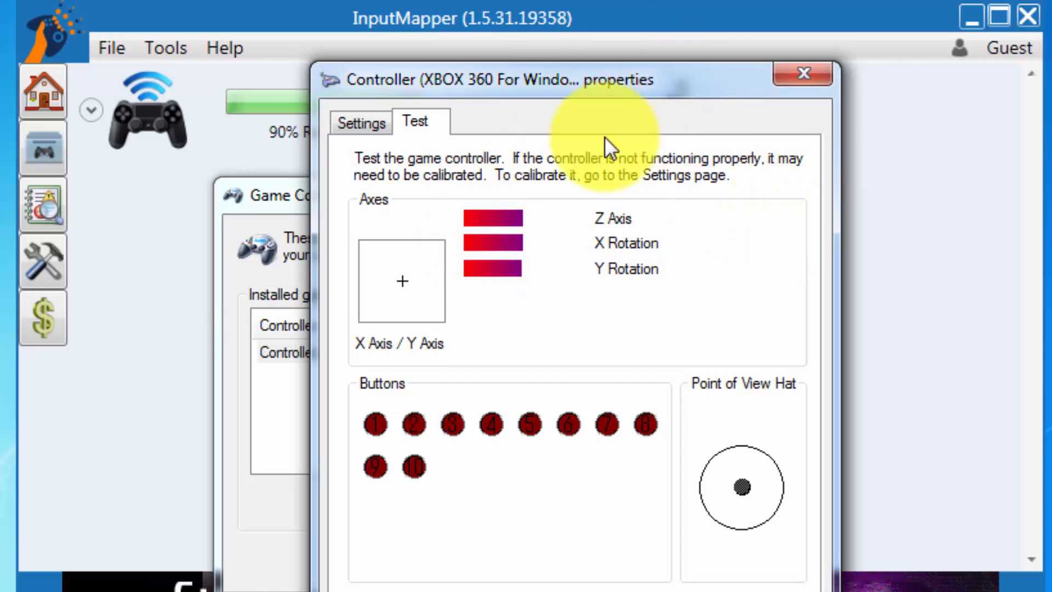